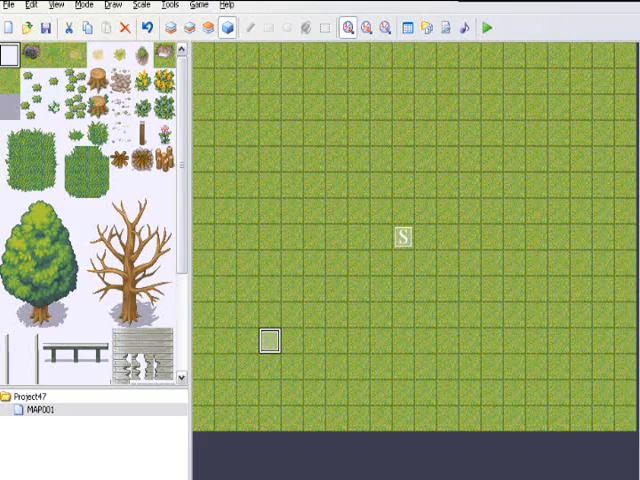
mouse_move(257, 97)
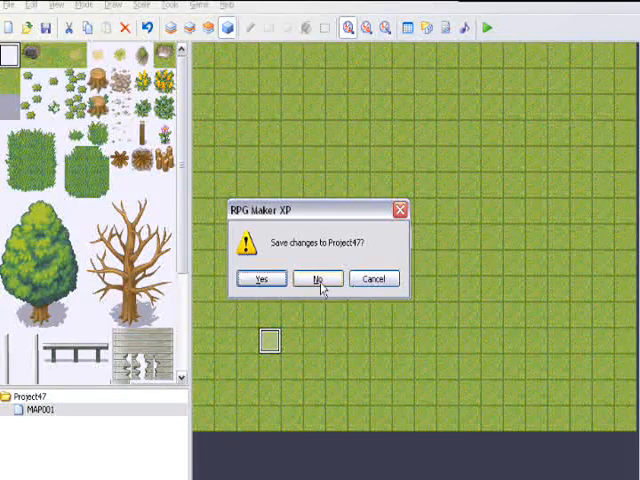
Discard the changes to Project47 and create a new project titled 'cheat'.
click(318, 279)
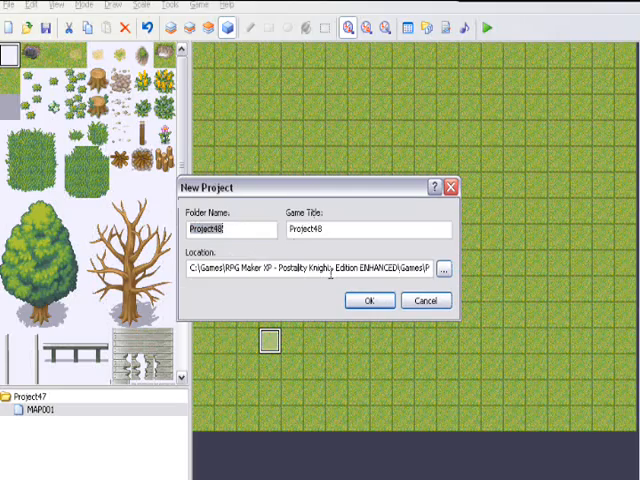
text(cvheat)
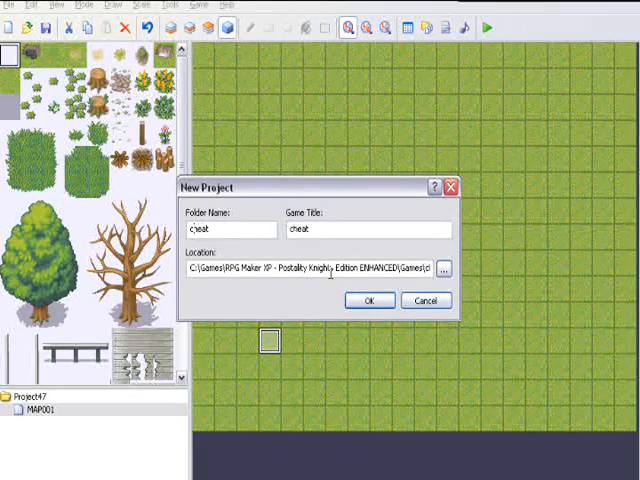
click(369, 300)
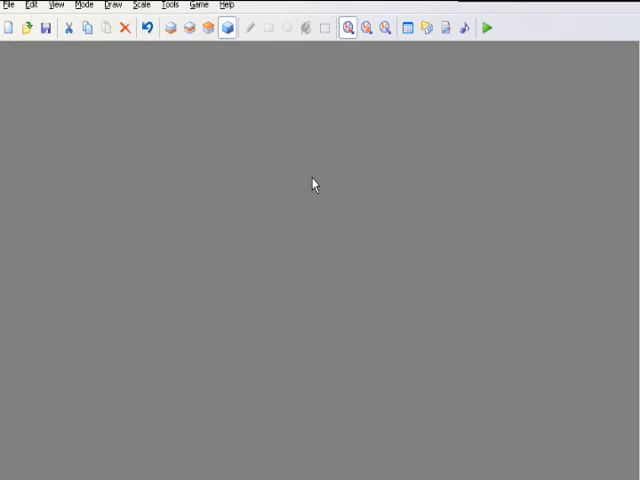
mouse_move(240, 174)
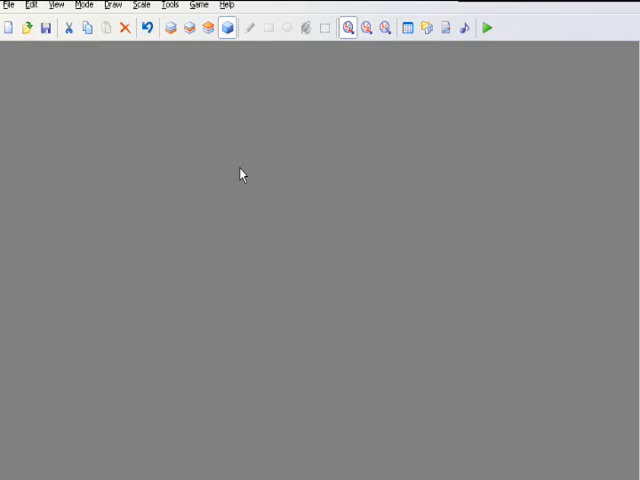
mouse_move(136, 289)
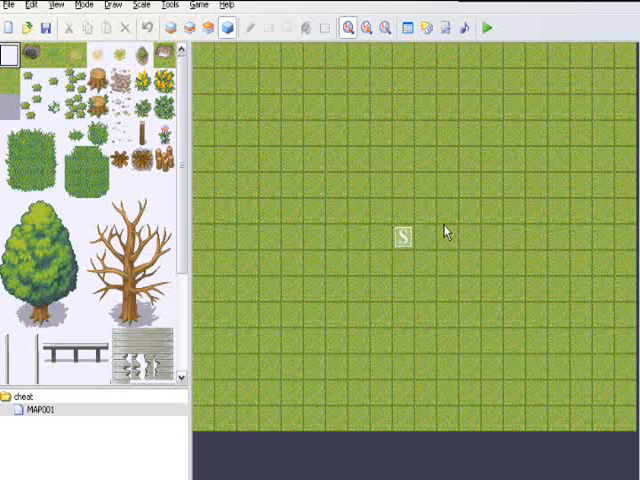
mouse_move(425, 103)
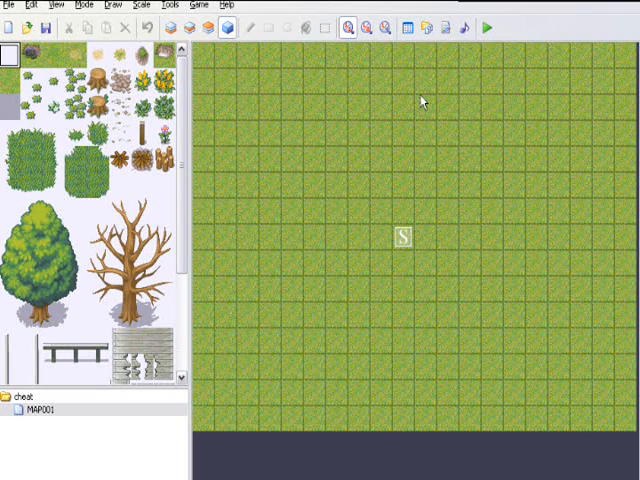
mouse_move(253, 143)
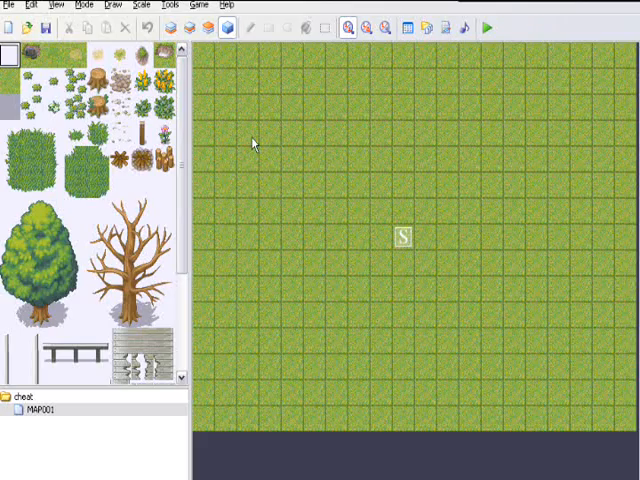
mouse_move(407, 48)
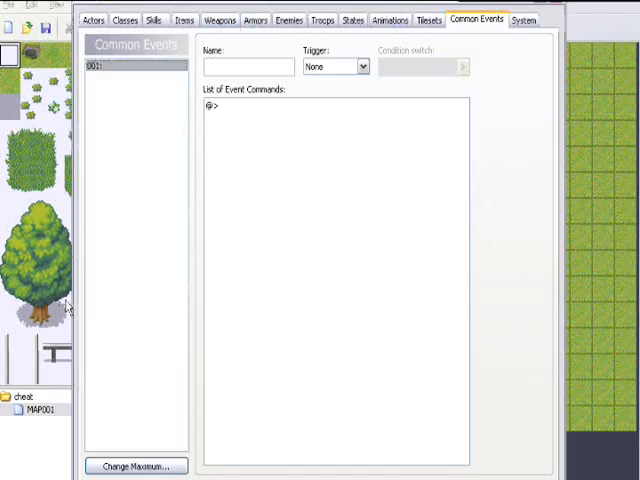
Open the database on the Actors page, showing Hilda's settings.
click(140, 467)
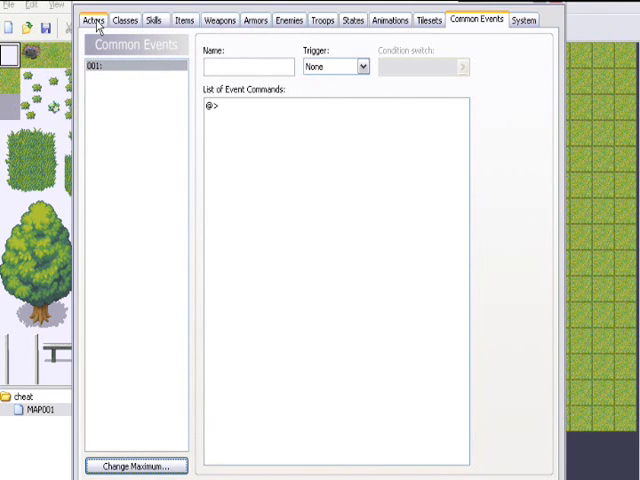
click(95, 18)
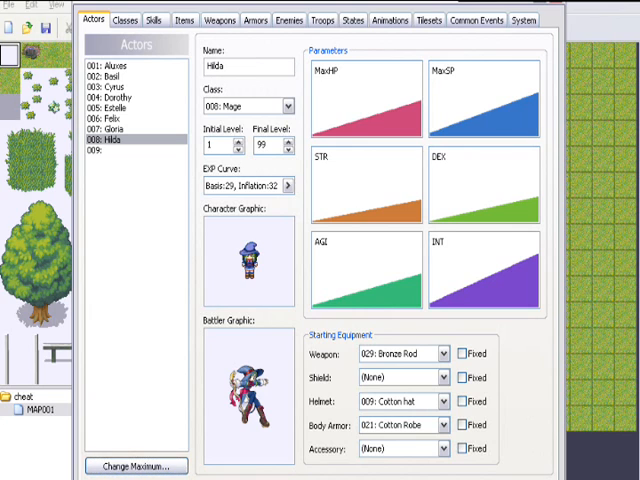
mouse_move(458, 37)
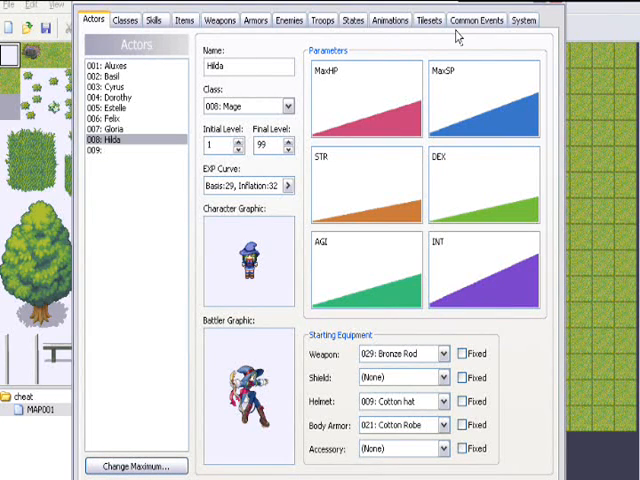
Name common event 001 'cheat', conditioned on switch 0001 renamed 'cheat'.
click(480, 19)
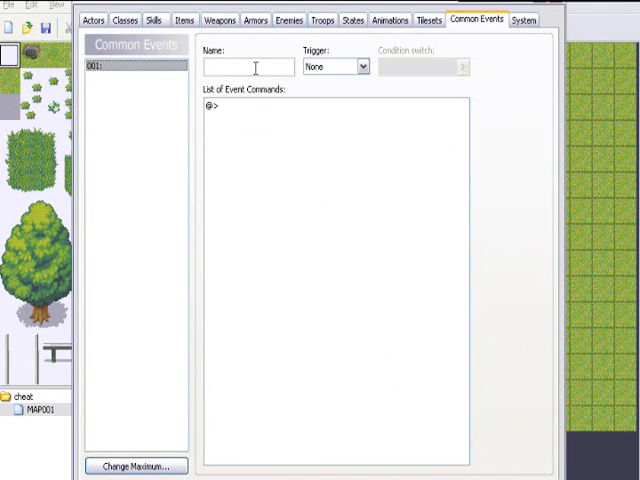
text(che)
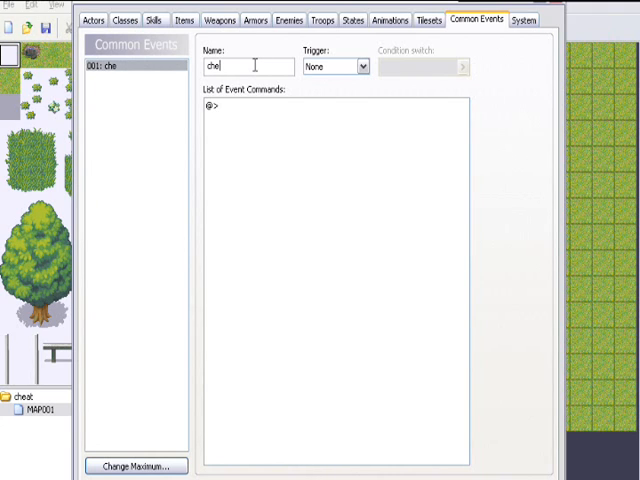
text(at)
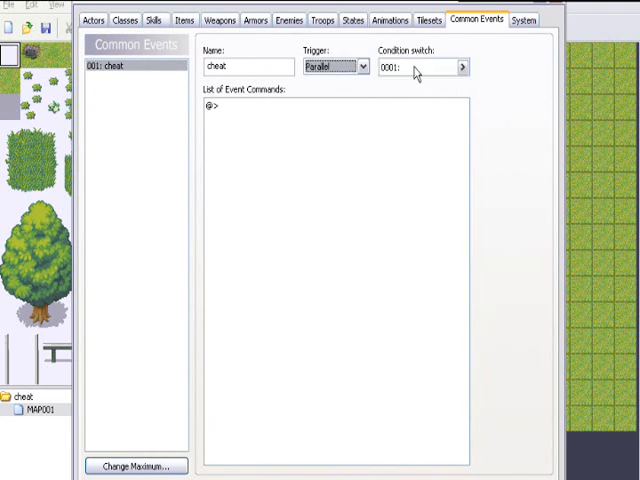
click(461, 67)
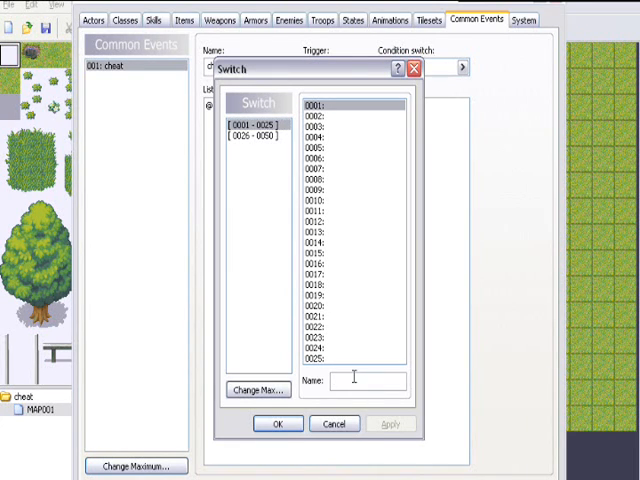
text(cheat)
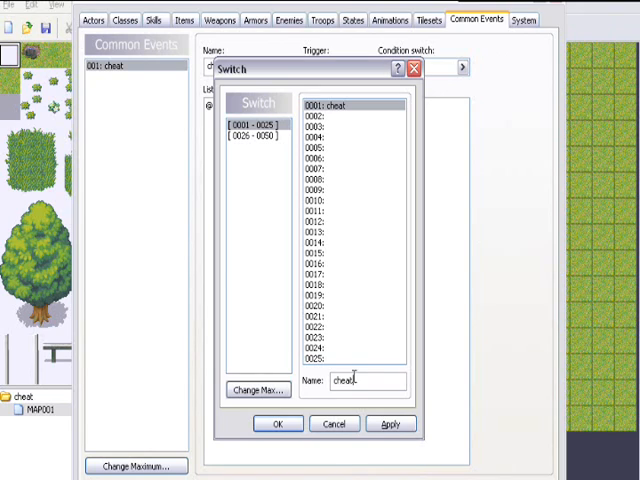
click(277, 423)
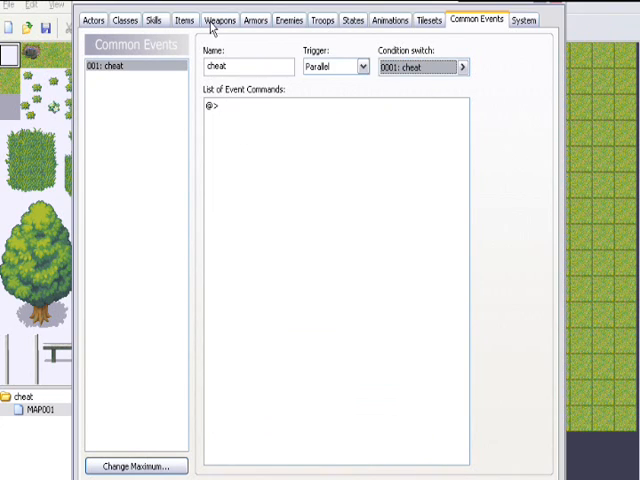
mouse_move(211, 113)
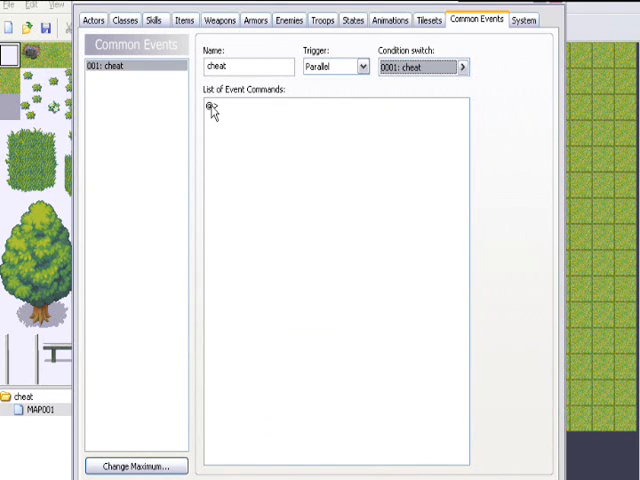
mouse_move(176, 100)
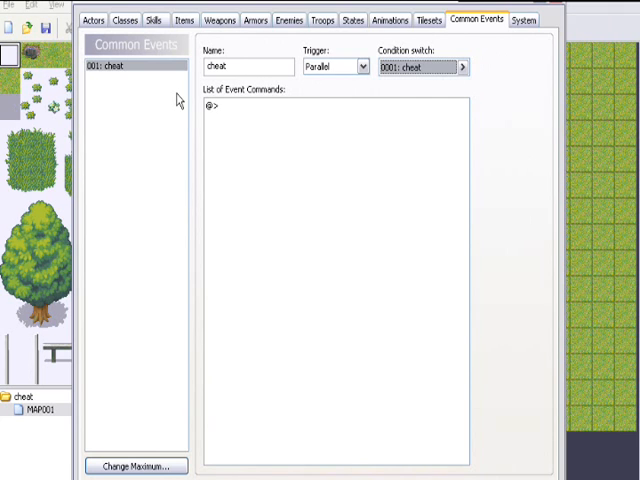
mouse_move(207, 116)
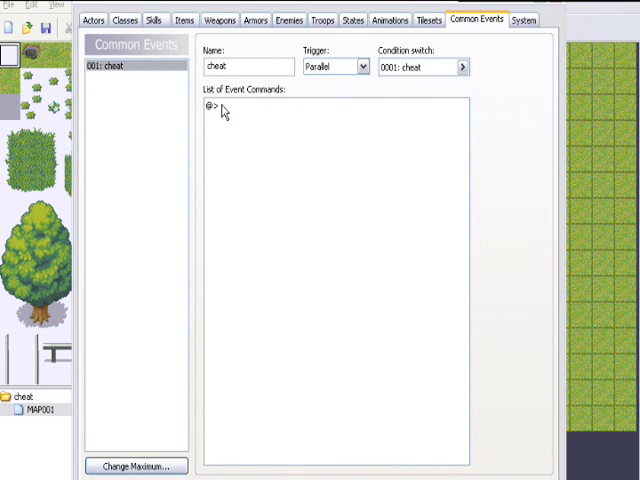
Add a conditional branch checking that the Down button is pressed.
double_click(210, 111)
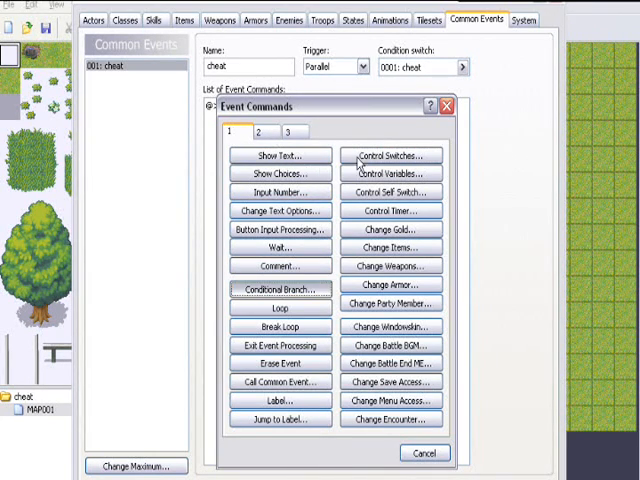
click(279, 290)
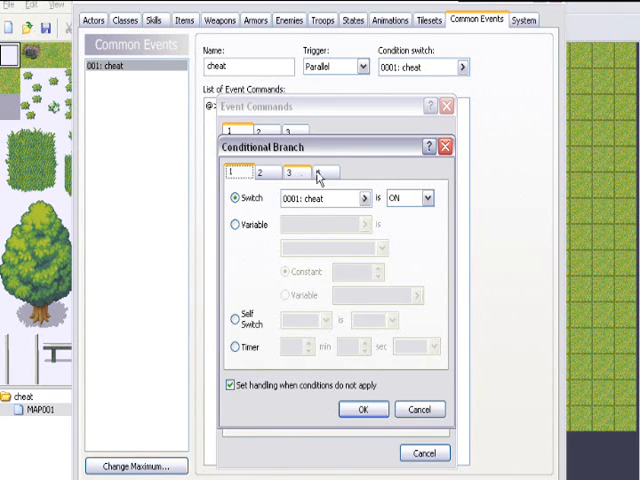
click(317, 174)
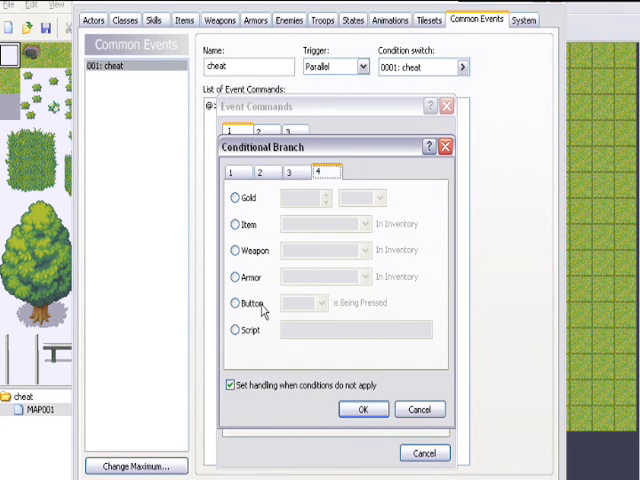
click(230, 303)
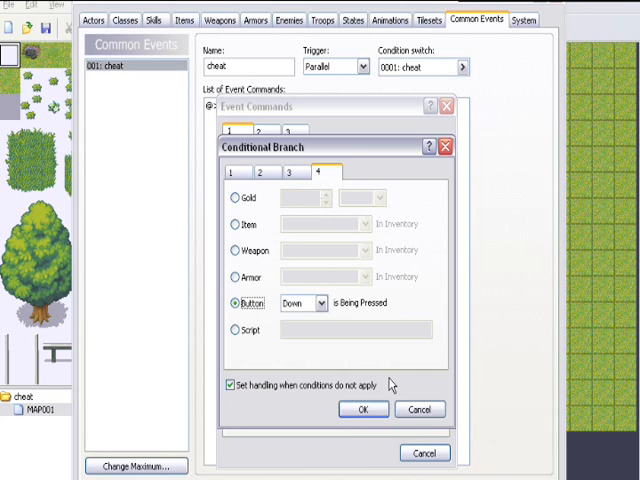
click(364, 409)
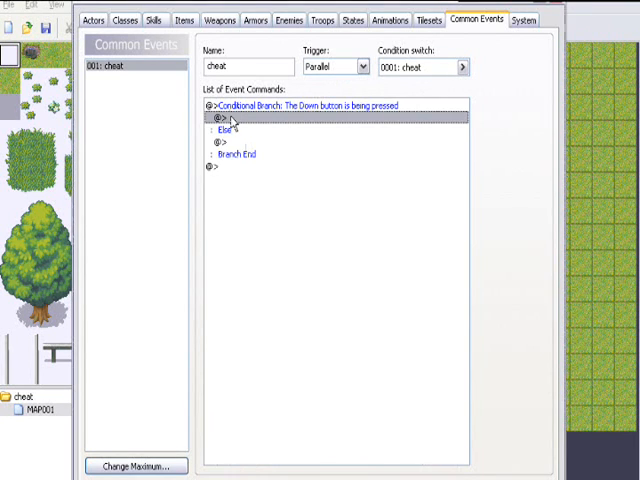
Nest a conditional branch for the Left button inside the Down branch.
double_click(215, 130)
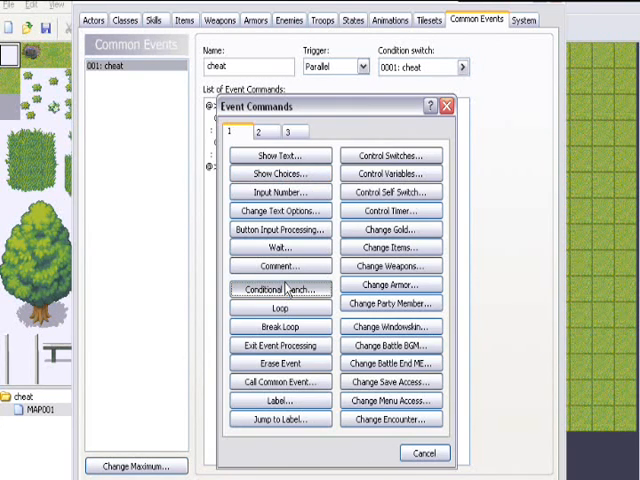
click(280, 289)
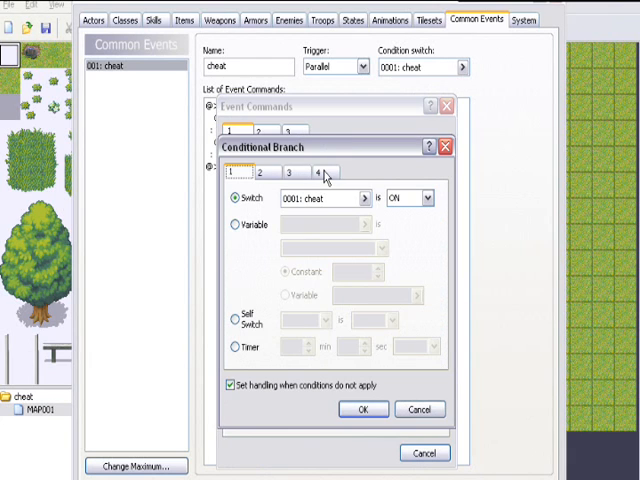
click(315, 174)
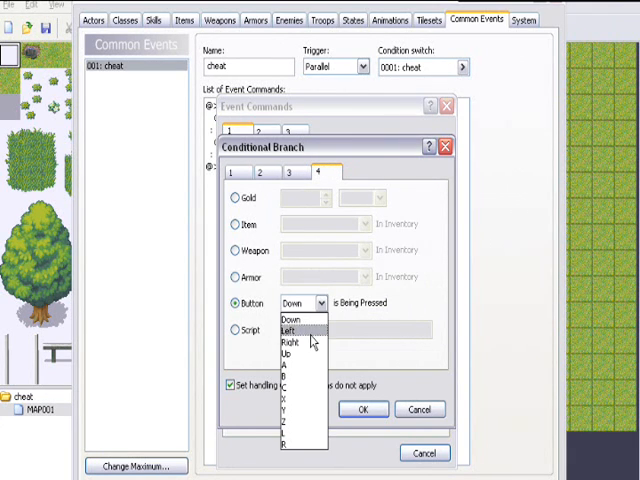
click(293, 328)
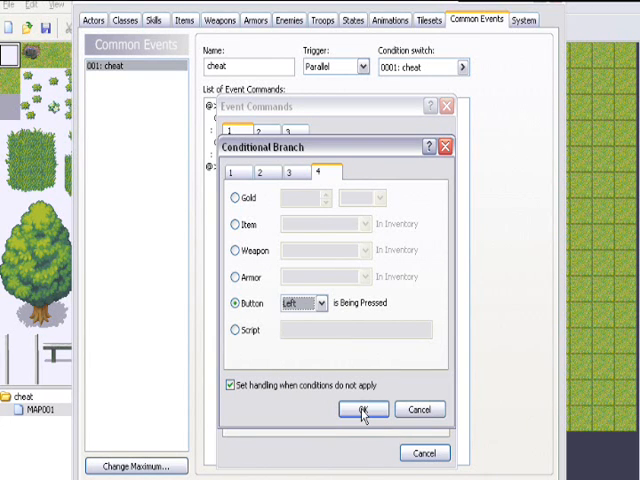
click(362, 409)
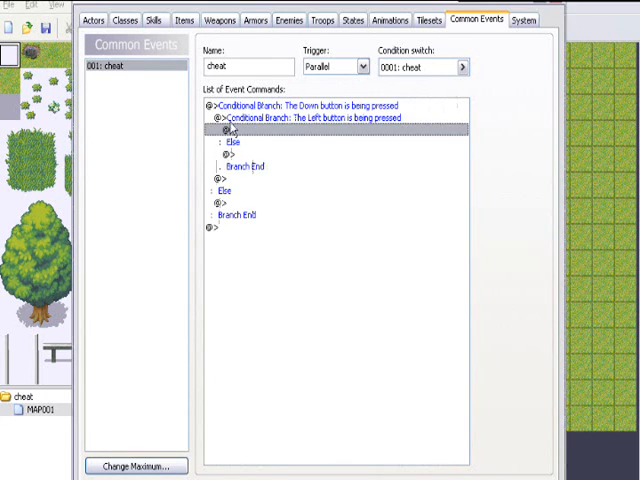
Inside the Left branch, show the message 'Enter cheat?'.
double_click(230, 131)
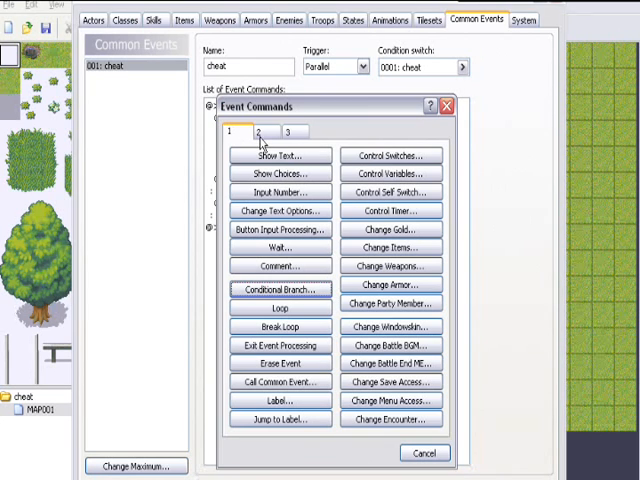
click(280, 155)
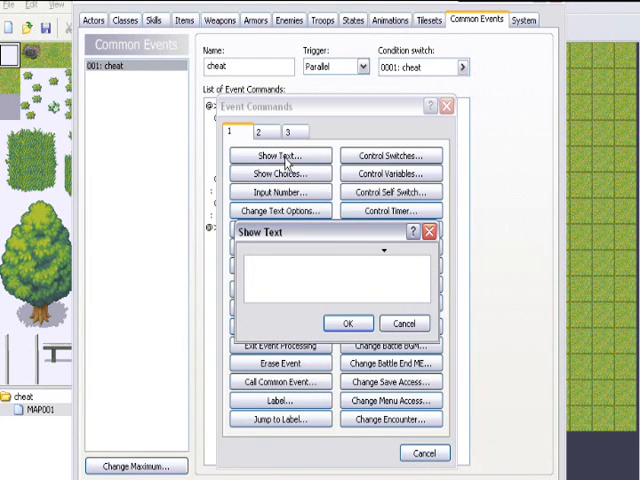
text(Enter cheat)
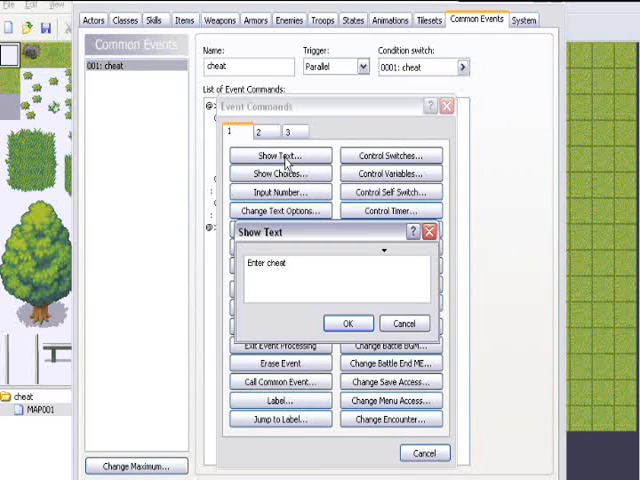
text(?)
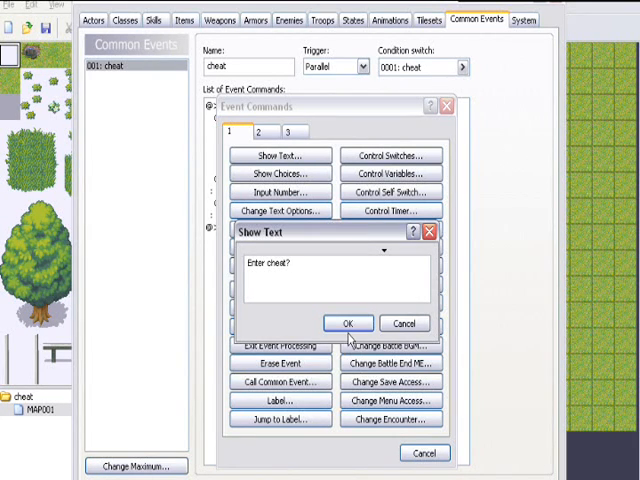
click(350, 323)
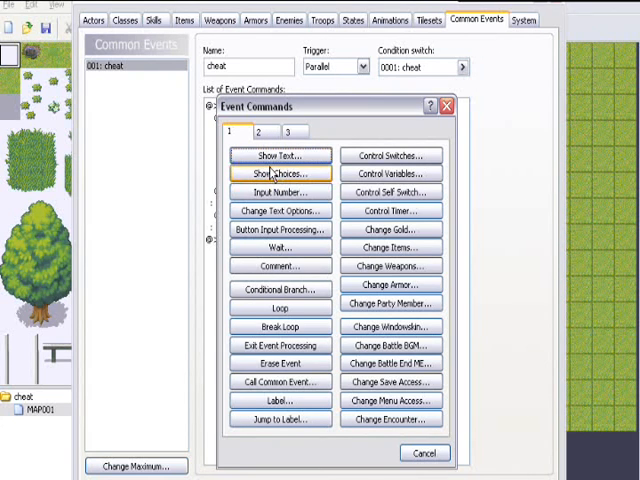
Follow the message with a Yes/No choice.
click(280, 174)
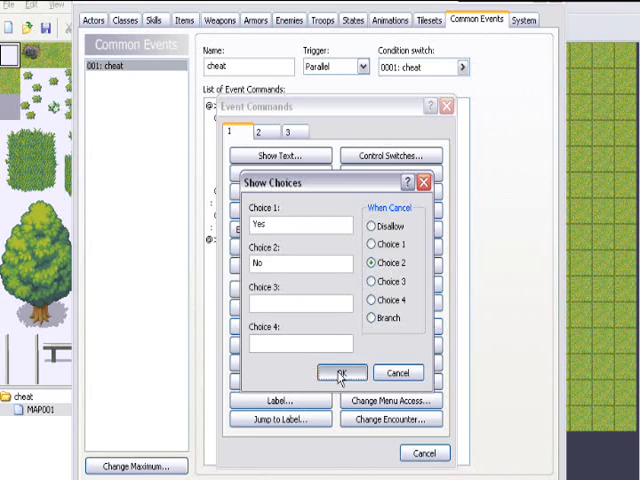
click(340, 372)
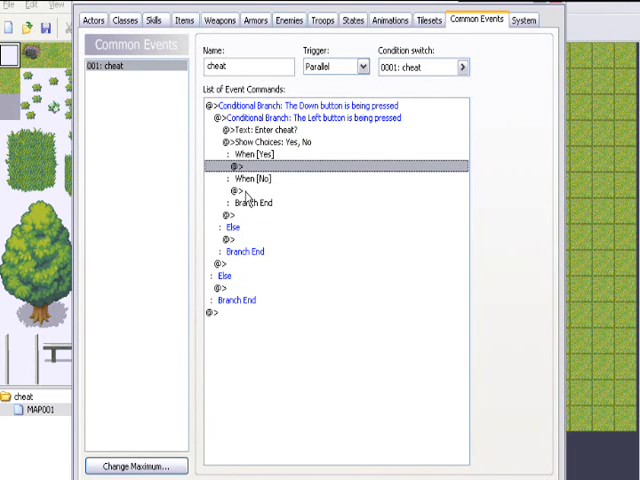
mouse_move(218, 351)
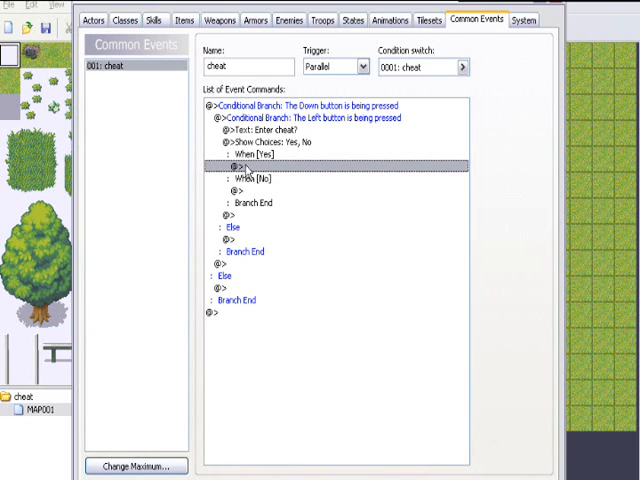
double_click(240, 167)
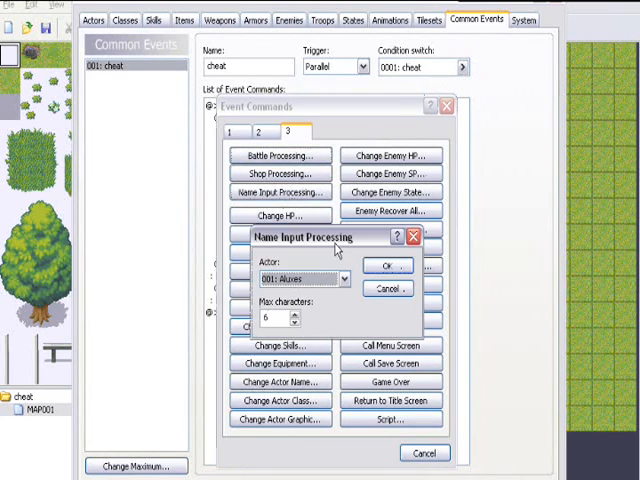
Under Yes, add name input for actor 009 with a 16-character limit.
click(344, 279)
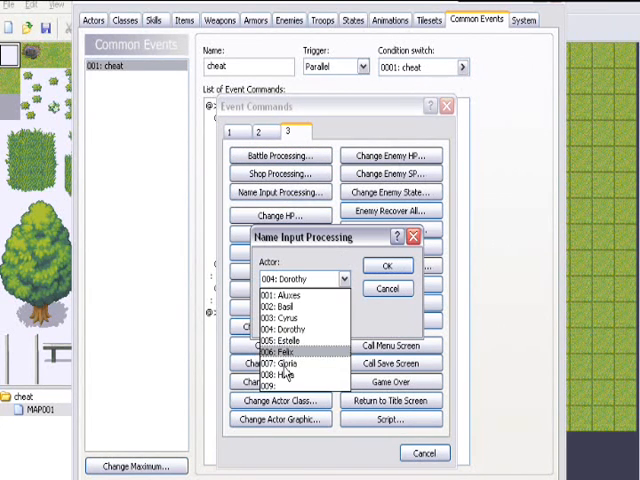
click(290, 386)
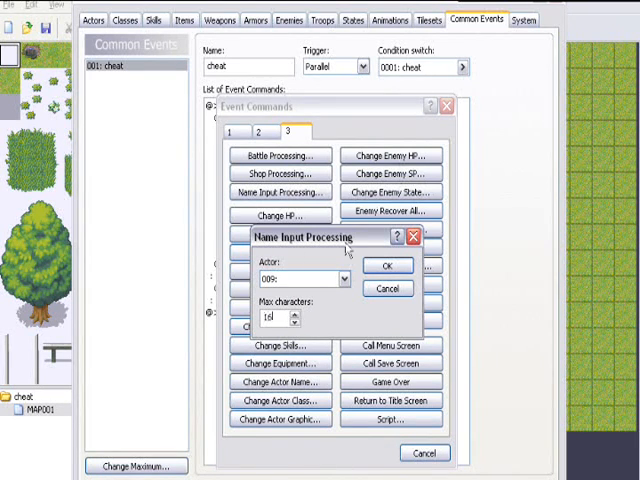
click(388, 265)
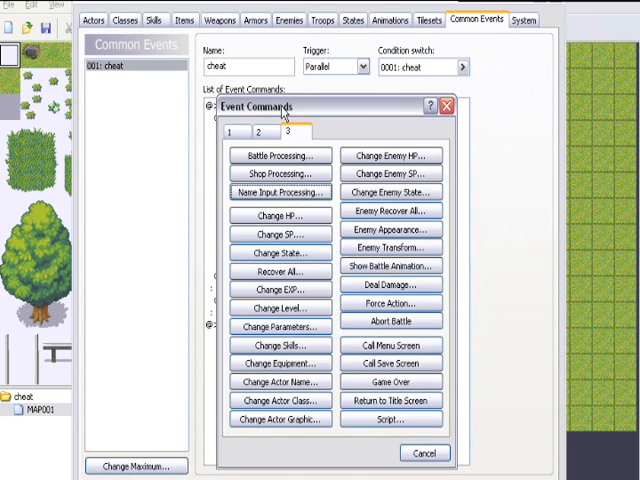
click(233, 132)
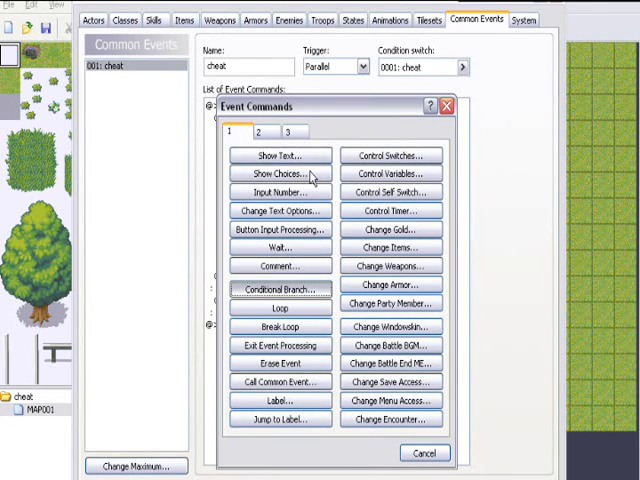
Add a conditional branch that runs when actor 009's name is 'rich'.
click(280, 290)
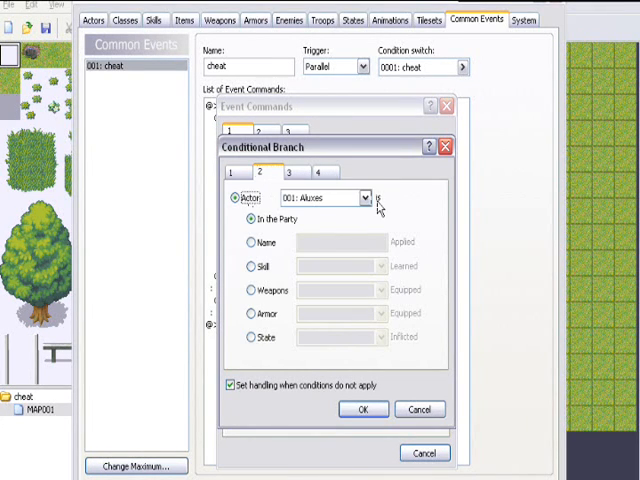
click(365, 197)
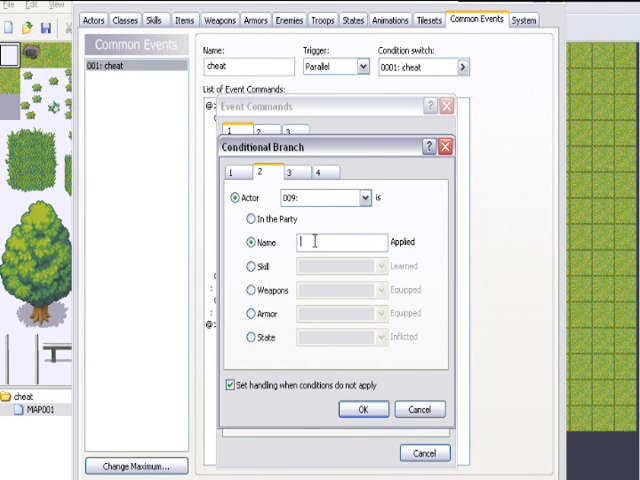
text(bob)
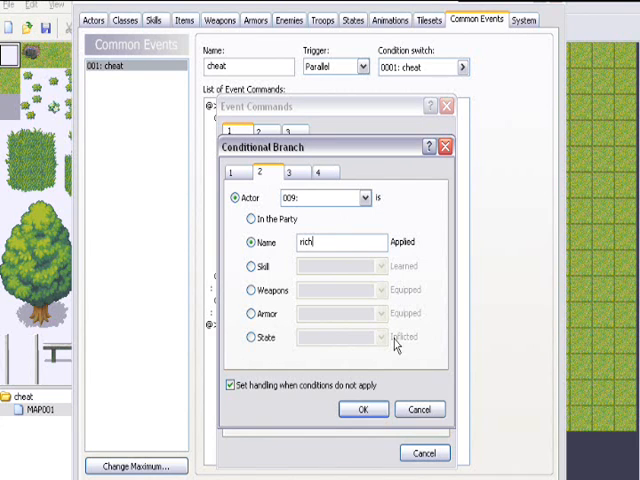
click(363, 409)
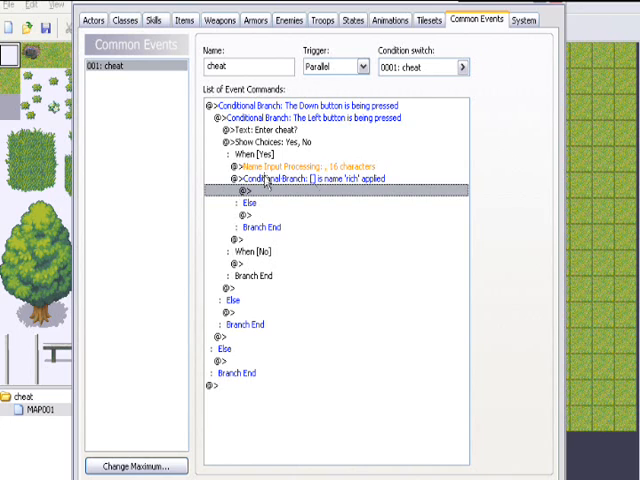
click(300, 179)
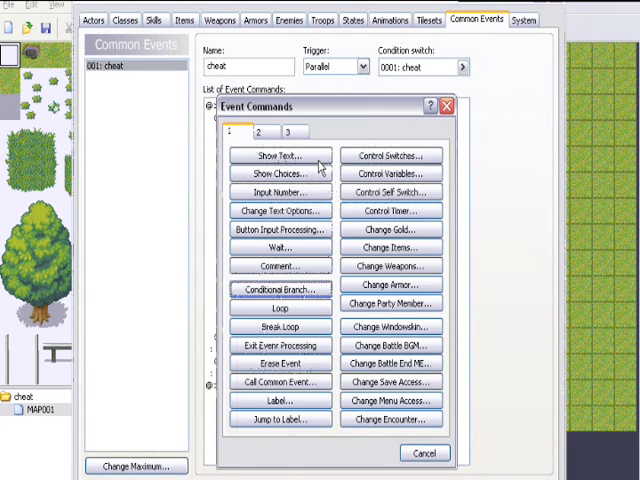
In the 'rich' branch, increase gold by constant 9999, then show 'You rich bastard'.
click(391, 228)
text(9999)
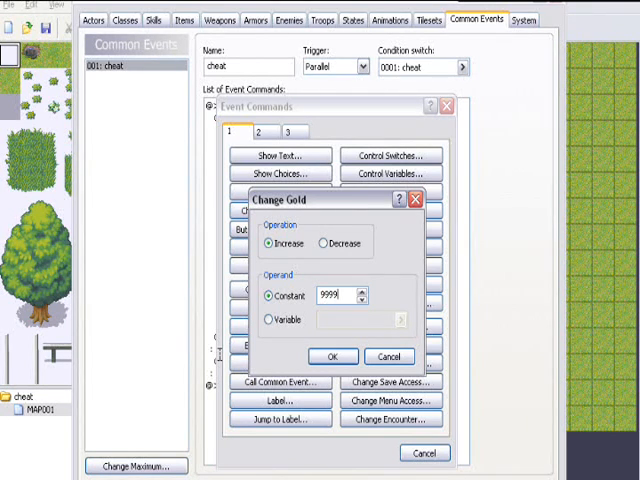
click(332, 356)
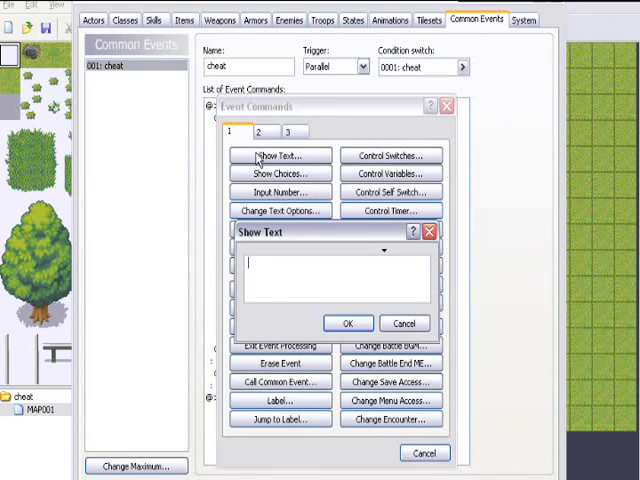
text(You rich bastard)
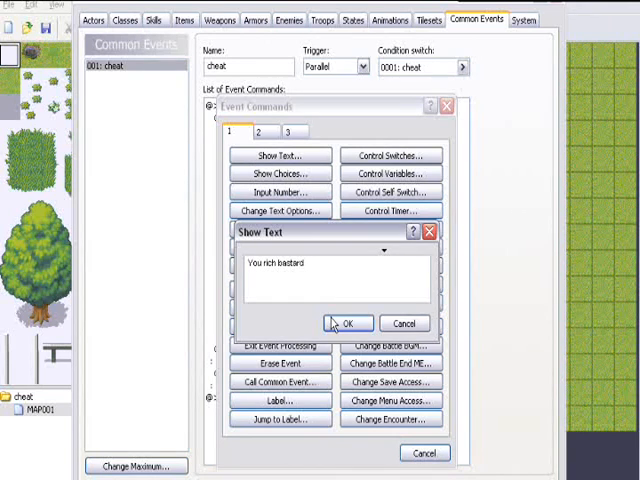
click(349, 323)
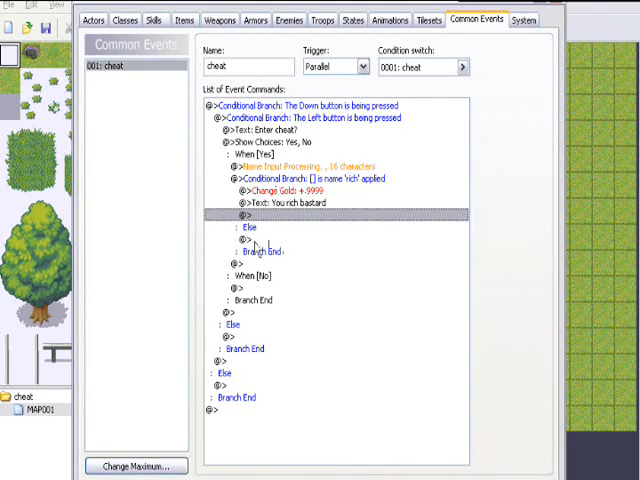
Create a new empty map event, EV001, from a map tile's context menu.
right_click(240, 270)
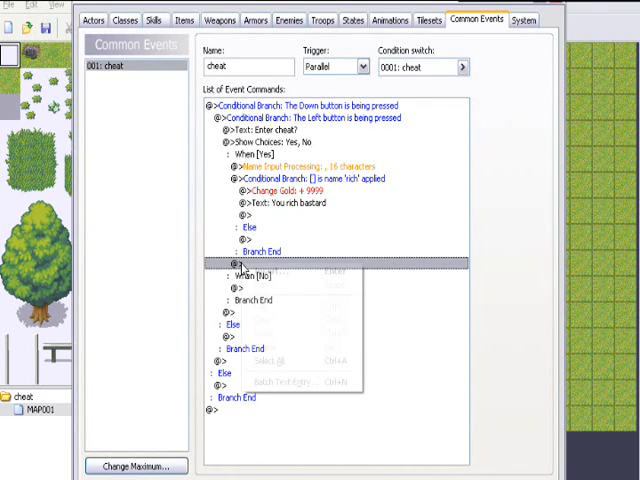
right_click(240, 268)
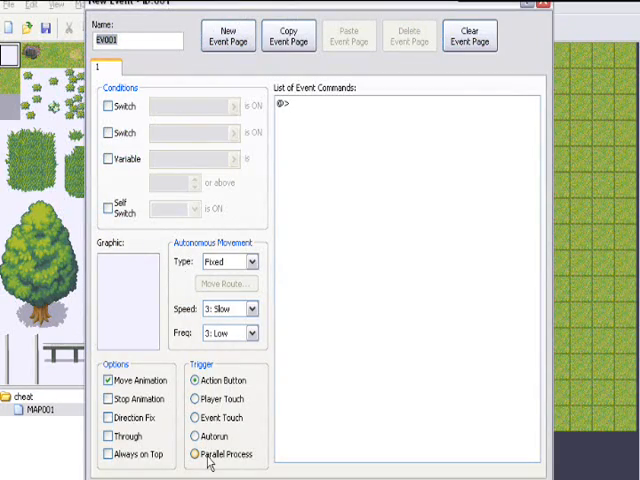
Set EV001 to Parallel Process and make it turn switch 0001 'cheat' ON.
click(197, 454)
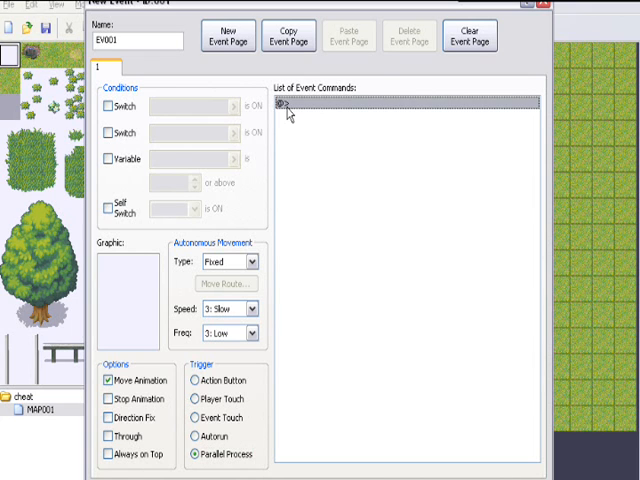
double_click(290, 105)
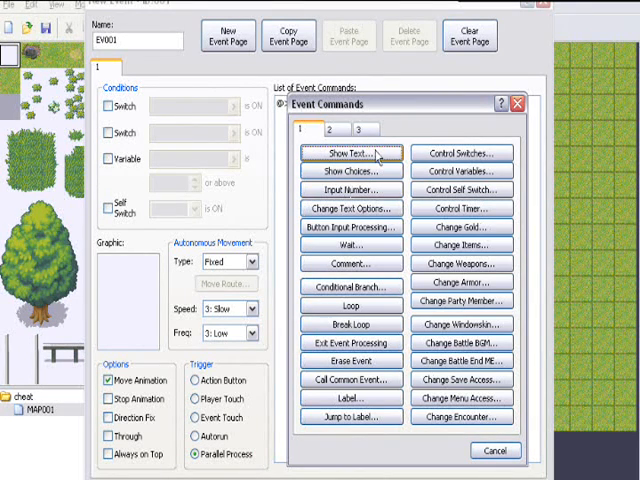
click(462, 152)
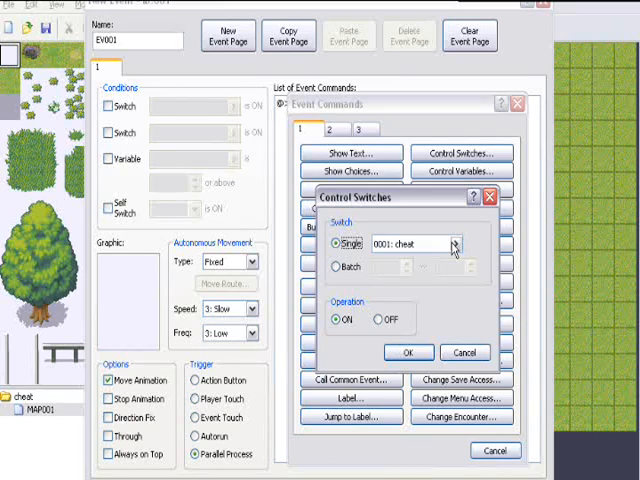
click(456, 245)
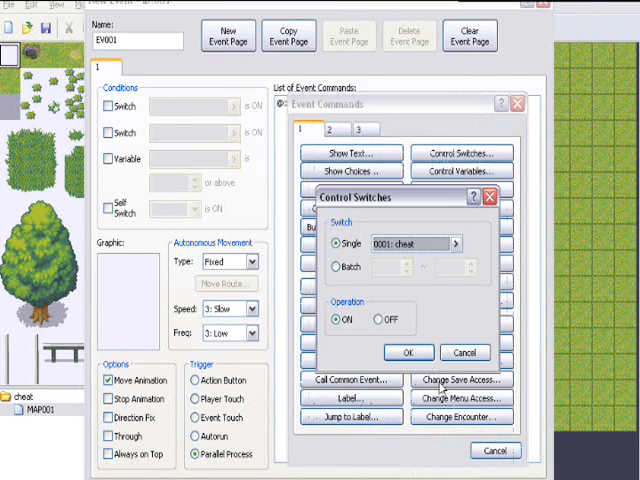
click(408, 352)
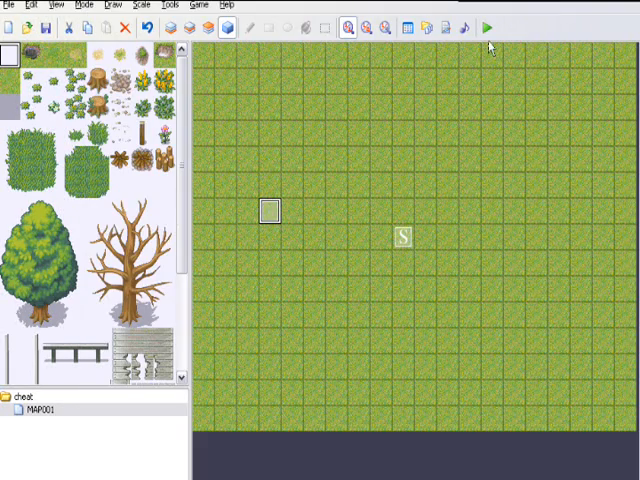
Launch a playtest of the cheat project, saving changes when prompted.
click(489, 27)
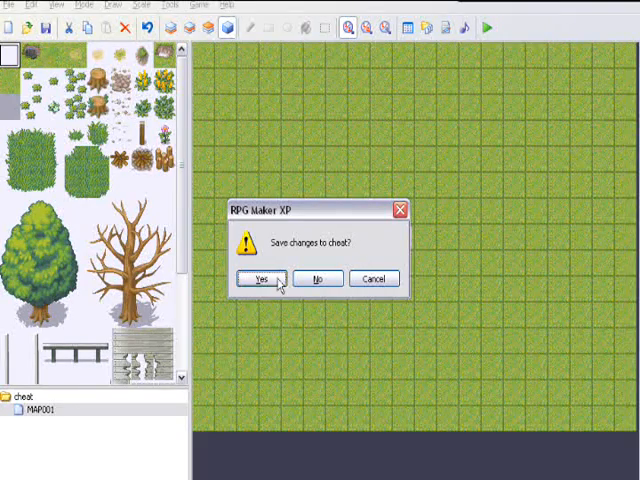
click(264, 278)
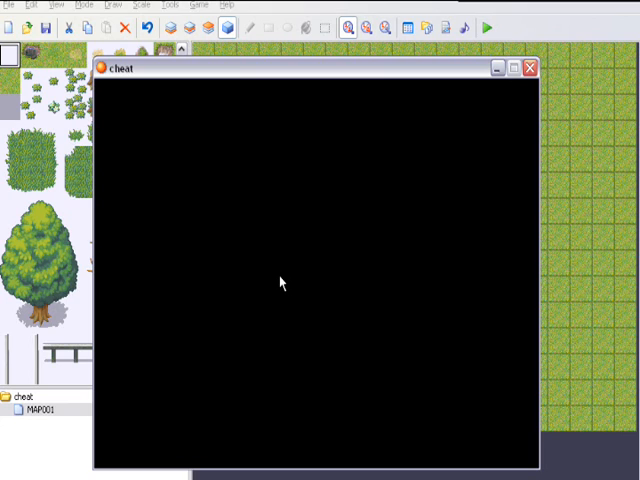
mouse_move(580, 241)
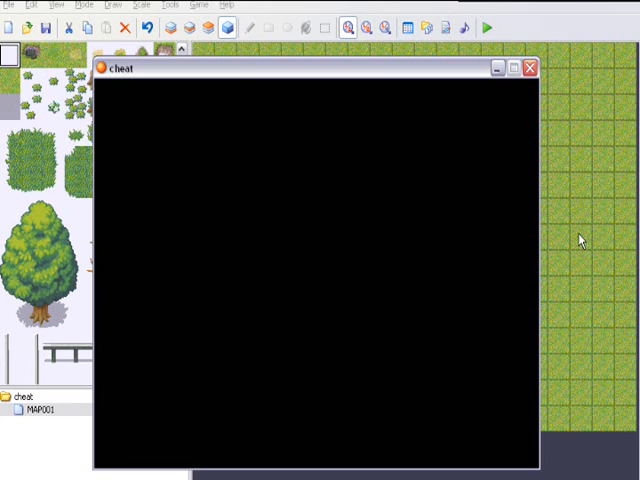
mouse_move(560, 248)
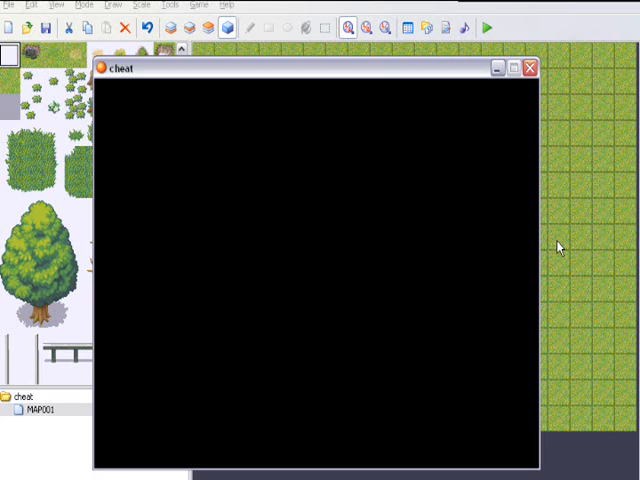
mouse_move(558, 248)
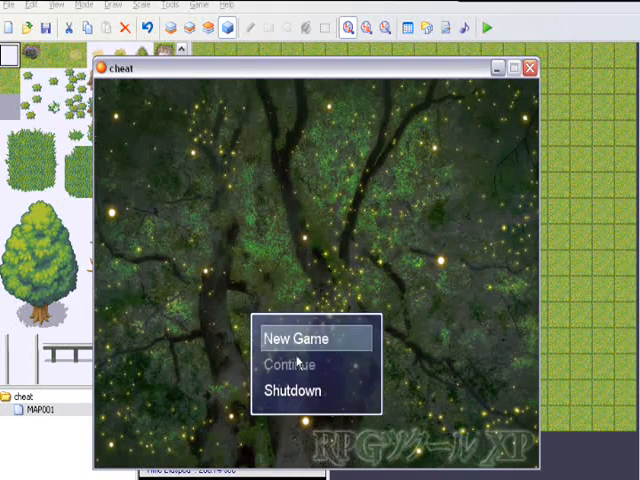
Start a new game, accept the cheat prompt, and enter the cheat name 'rich'.
click(294, 337)
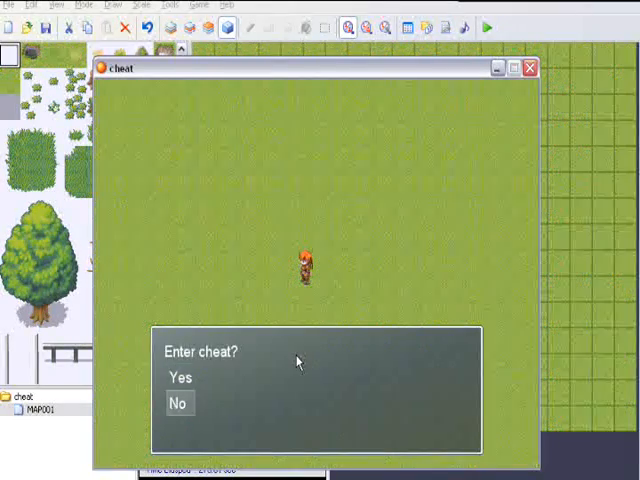
click(178, 377)
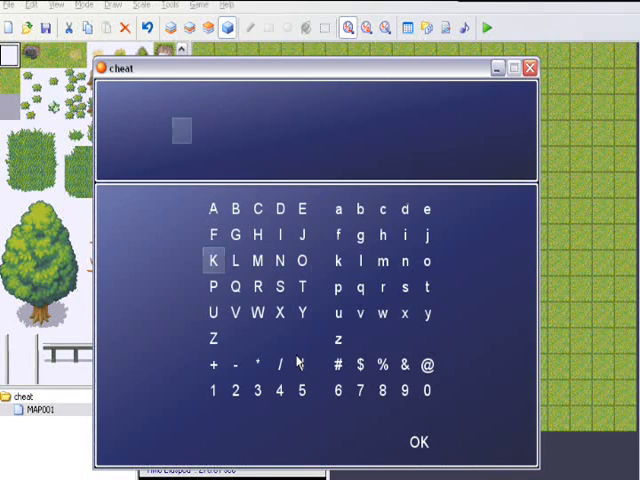
click(307, 259)
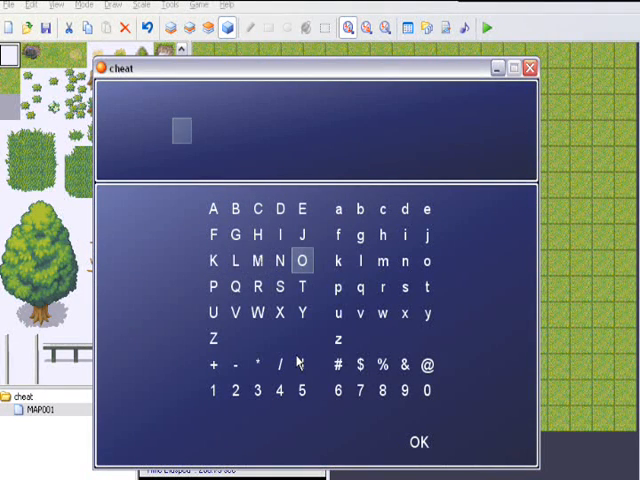
click(385, 287)
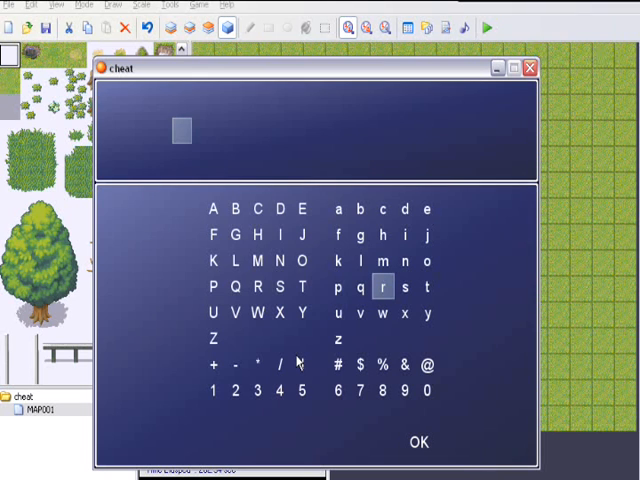
click(387, 287)
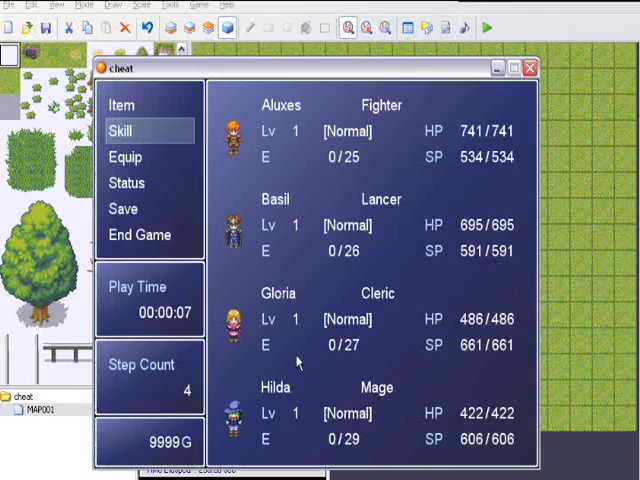
Confirm the party holds 9999 G in the menu, then choose End Game.
click(126, 157)
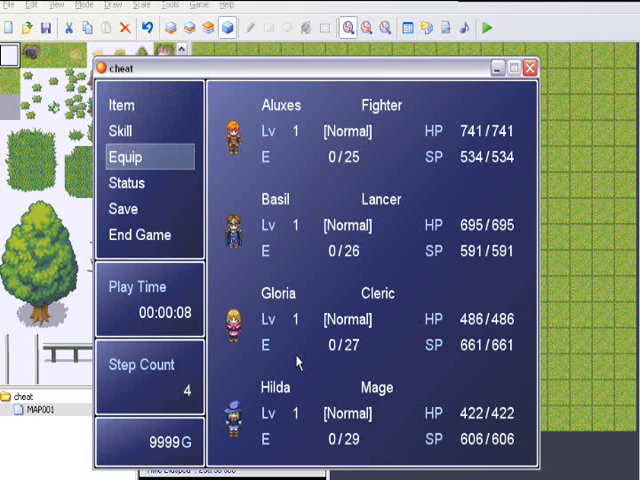
click(148, 234)
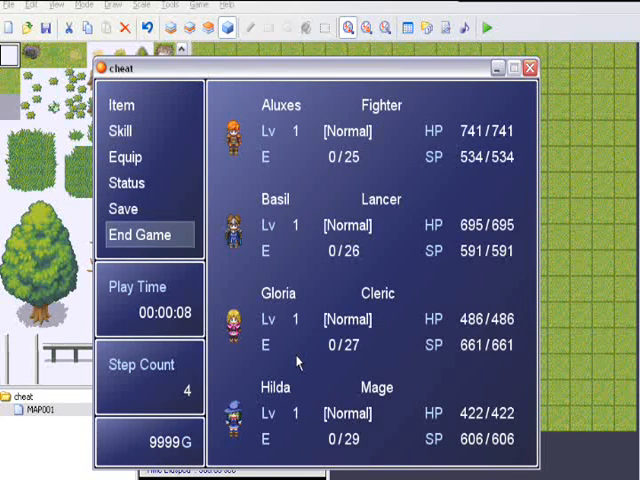
click(148, 234)
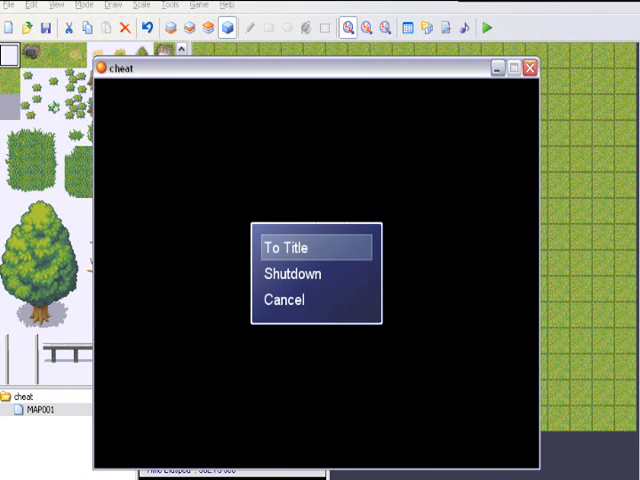